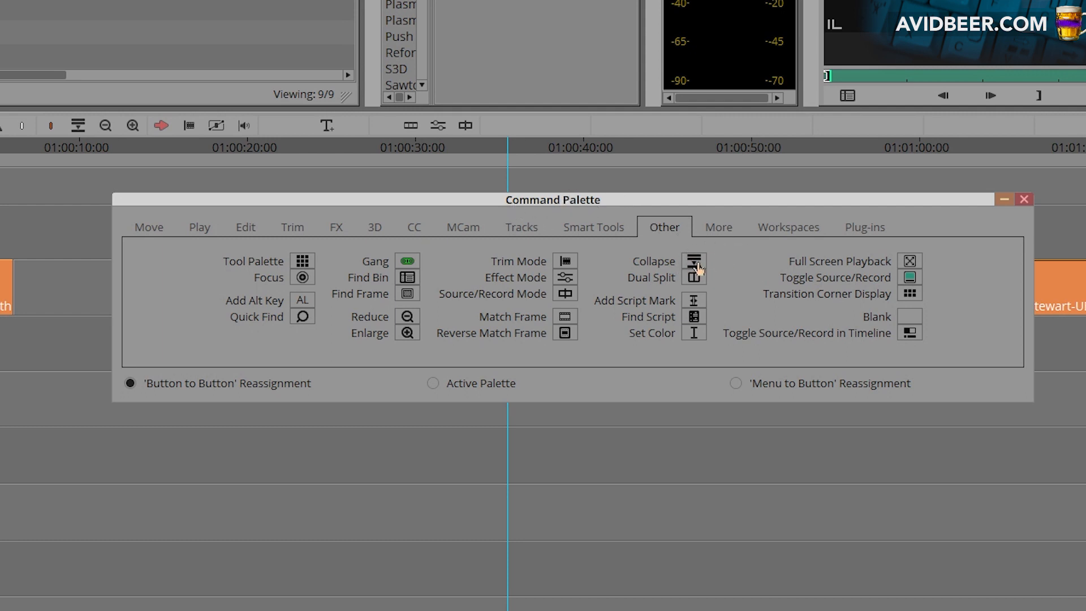
pyautogui.moveTo(707, 275)
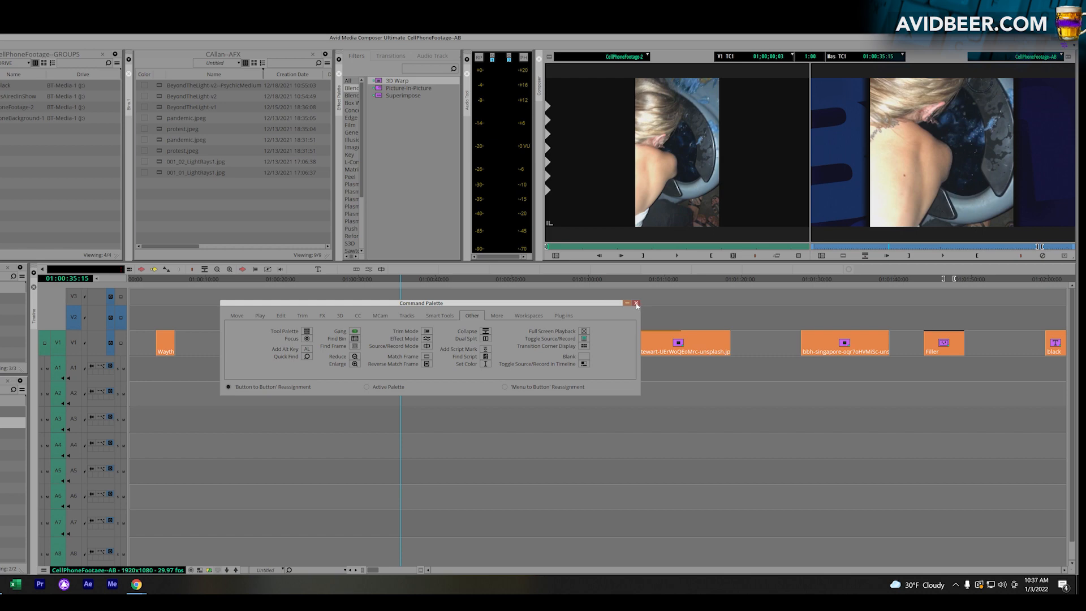
# Close the Command Palette window to return to the timeline
pyautogui.click(635, 303)
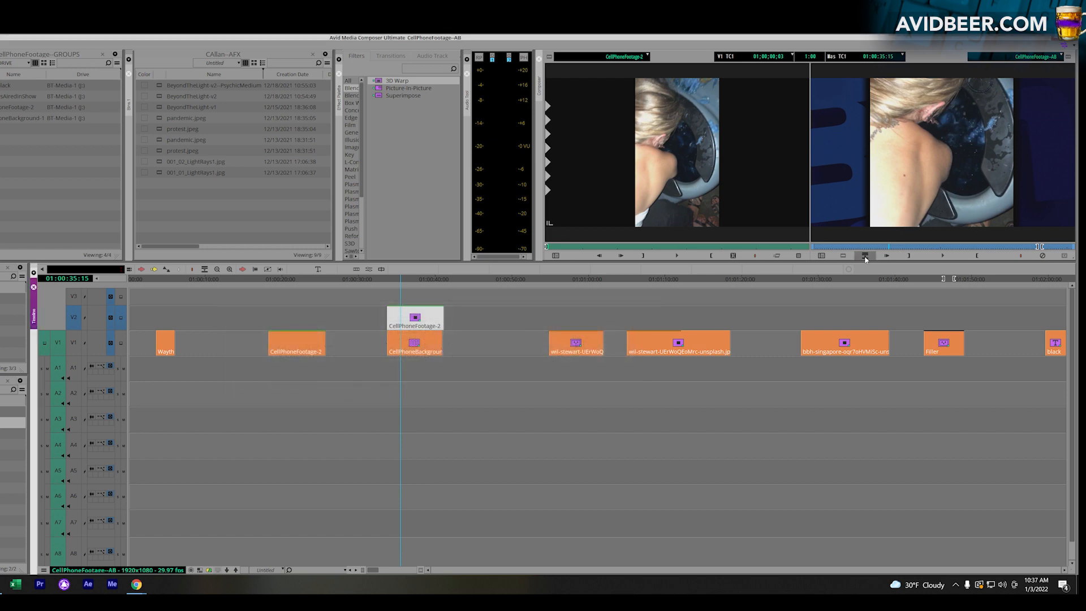
# Add BeyondTheLight-v2 on V3 and show the Blend-X effects in the Effect Palette
pyautogui.click(864, 255)
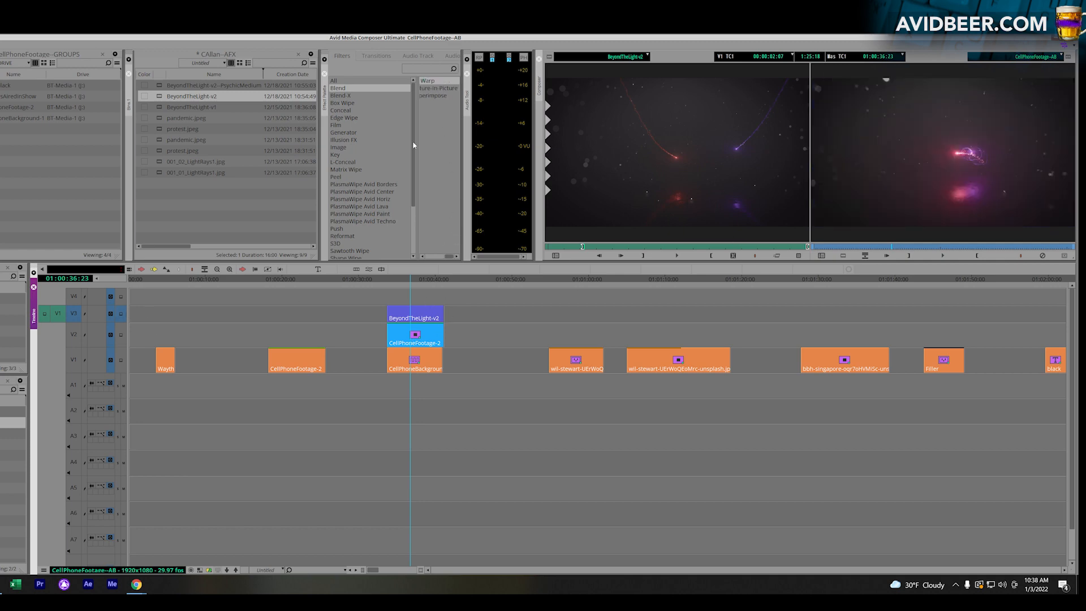
pyautogui.moveTo(364, 145)
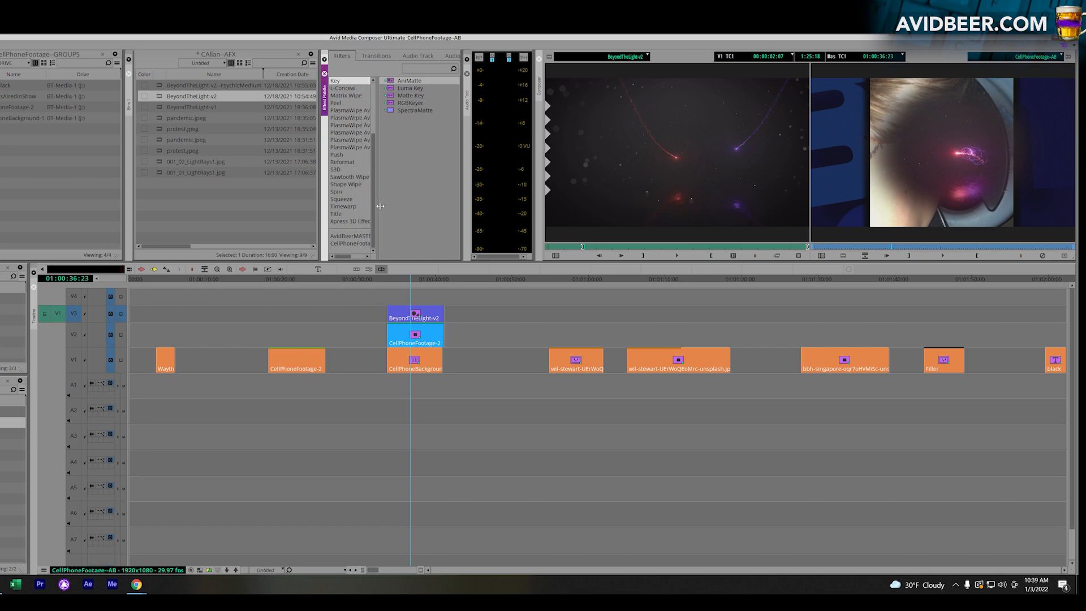
pyautogui.click(340, 95)
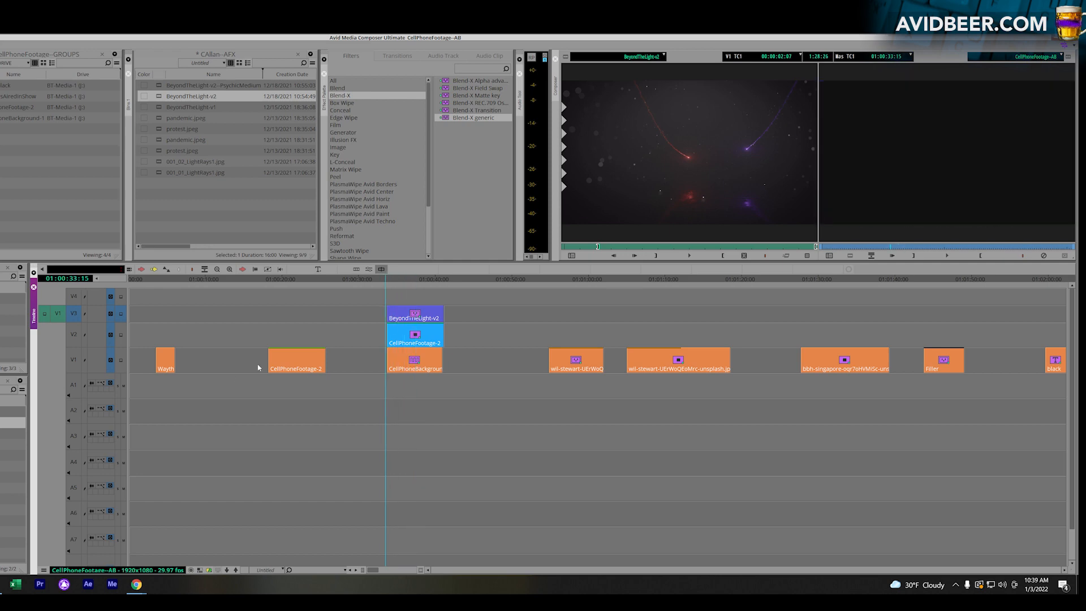
# Select the three stacked clips on V1–V3 for collapsing
pyautogui.click(402, 278)
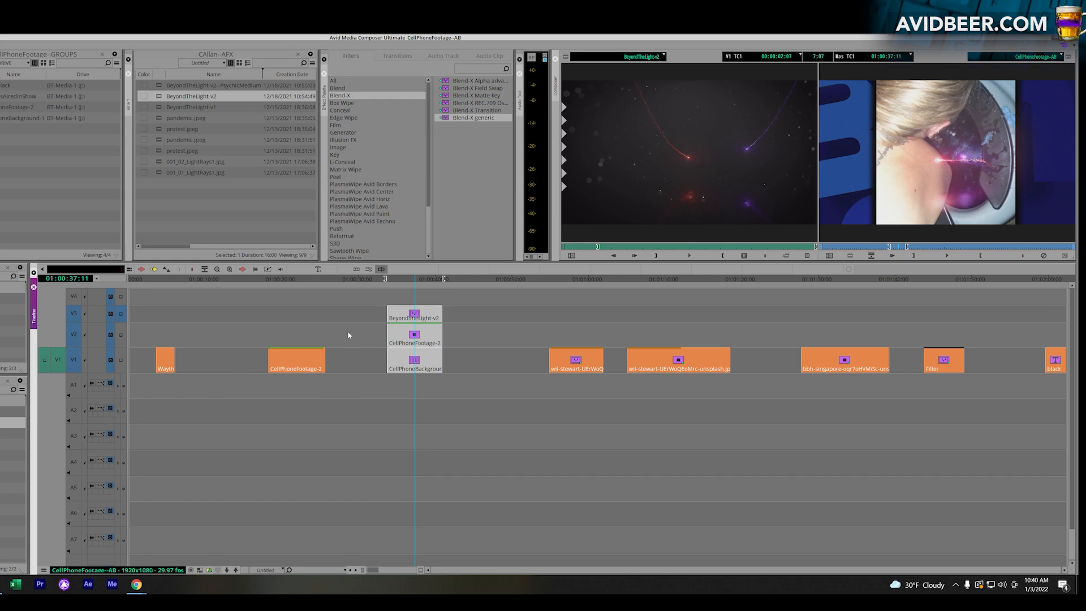
pyautogui.moveTo(75, 338)
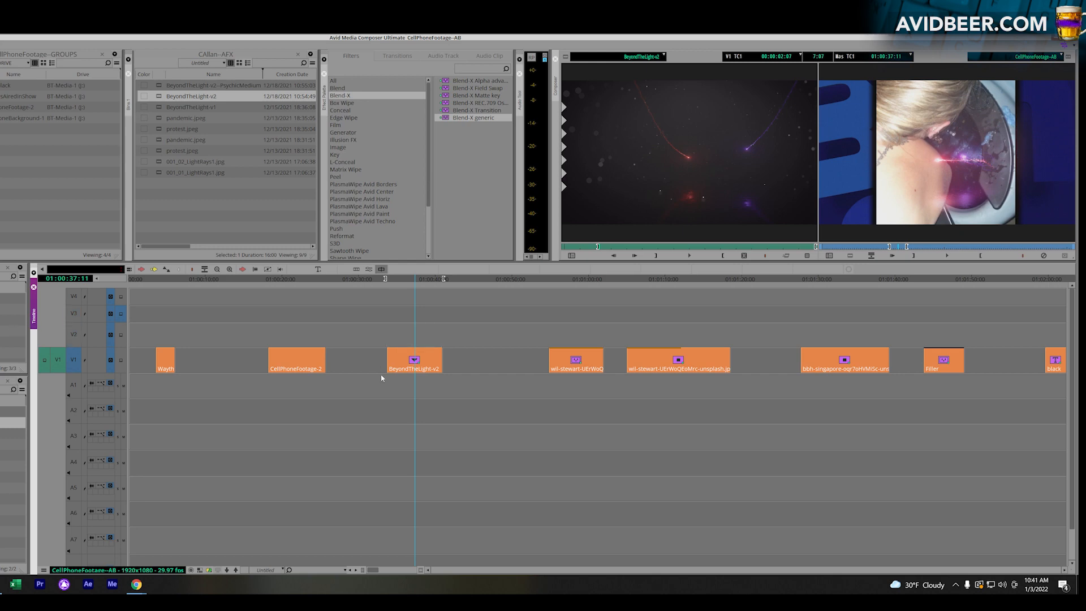
# Render the collapsed BeyondTheLight-v2 clip's effect and confirm with OK
pyautogui.click(413, 360)
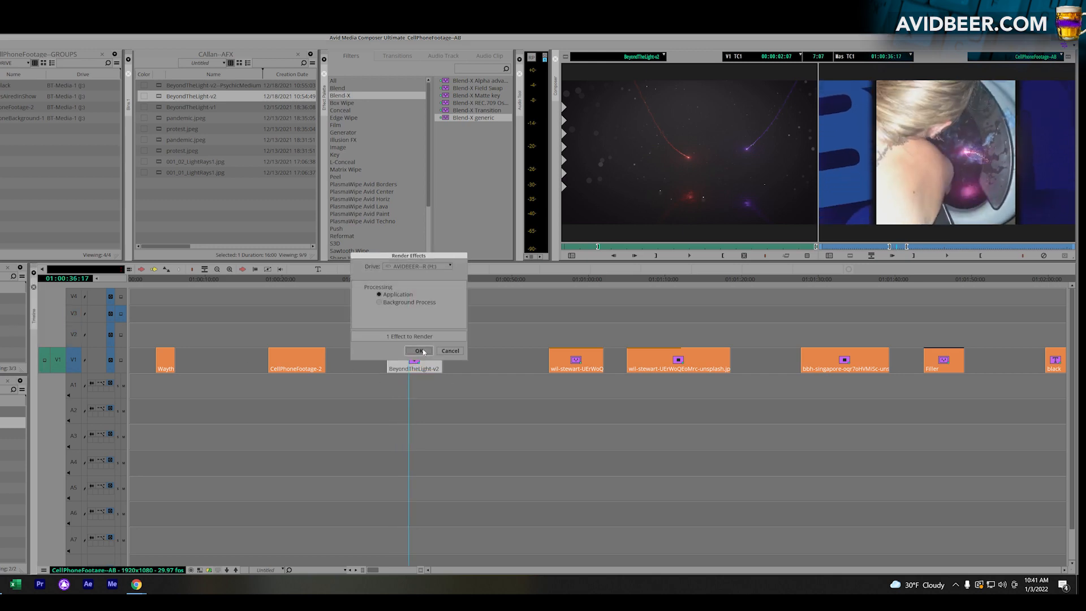
pyautogui.click(419, 351)
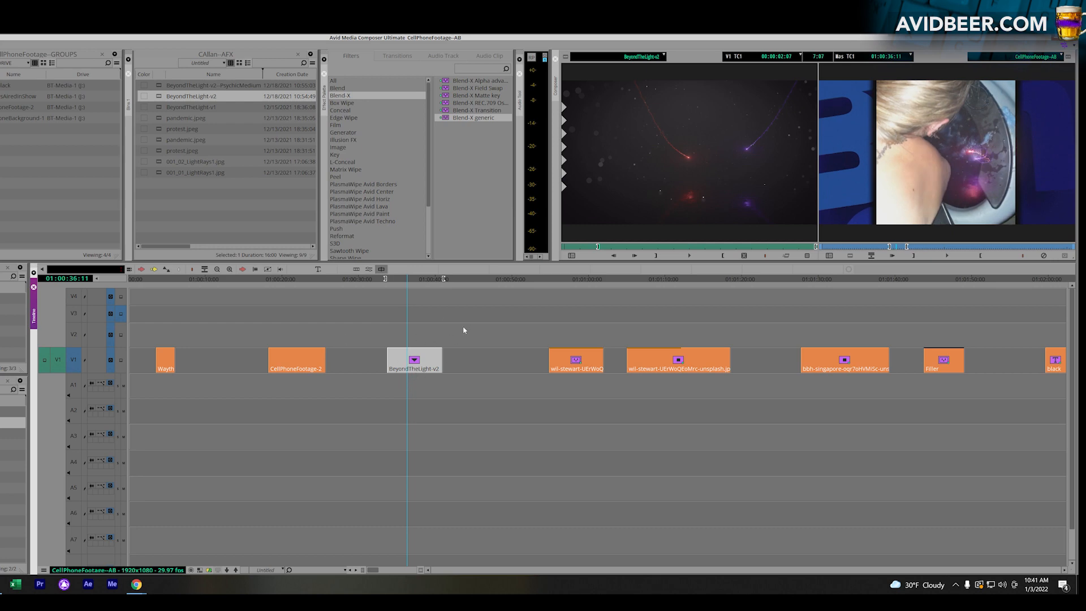
pyautogui.moveTo(405, 369)
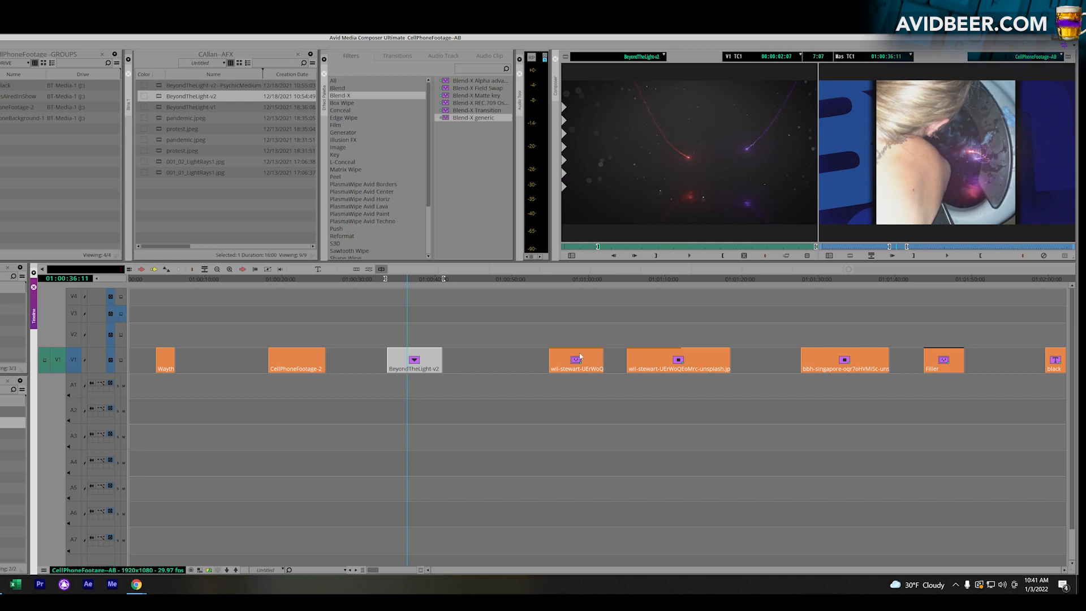
pyautogui.moveTo(386, 438)
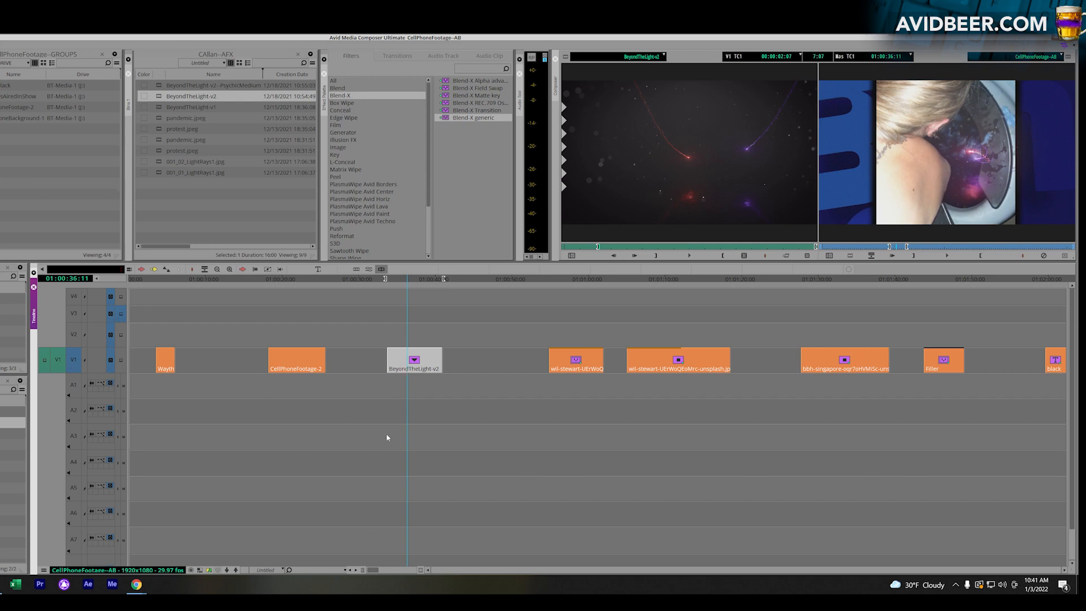
pyautogui.moveTo(376, 510)
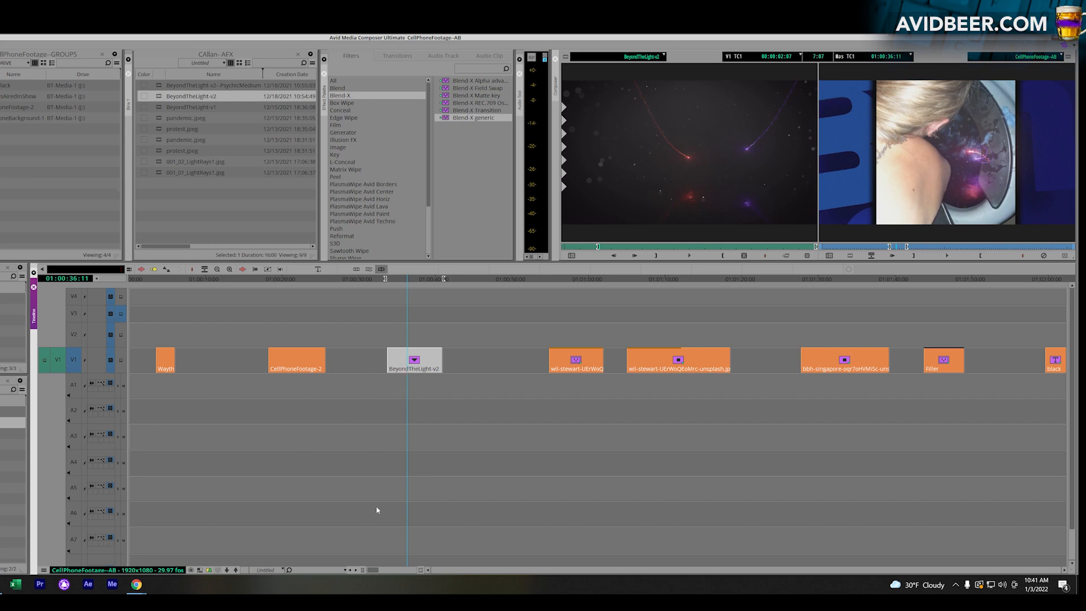
pyautogui.moveTo(229, 570)
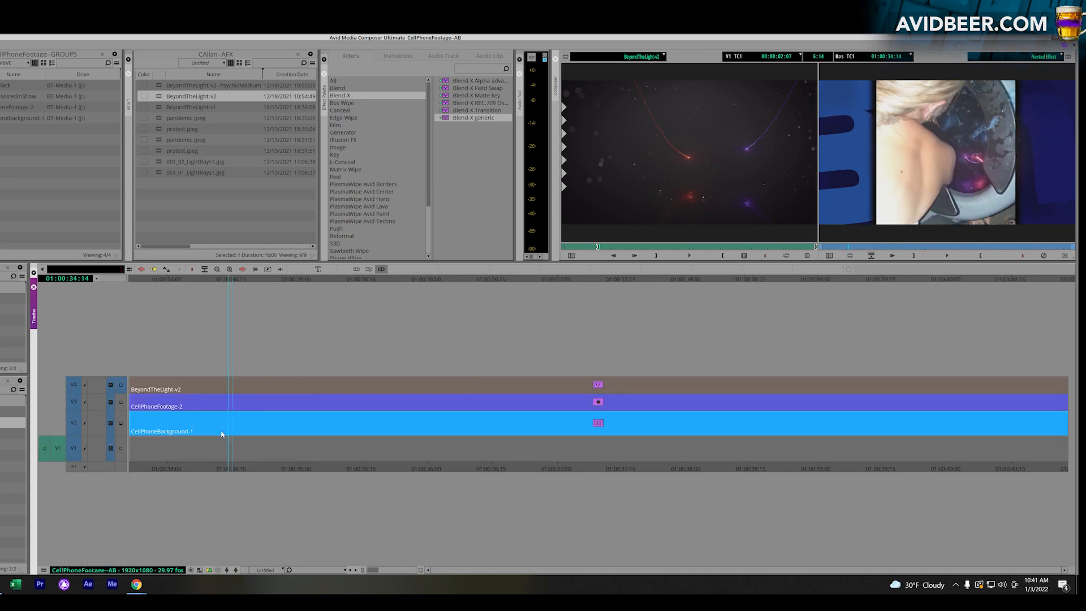
# Toggle the nest's expanded view to show its three layers in the timeline
pyautogui.click(737, 421)
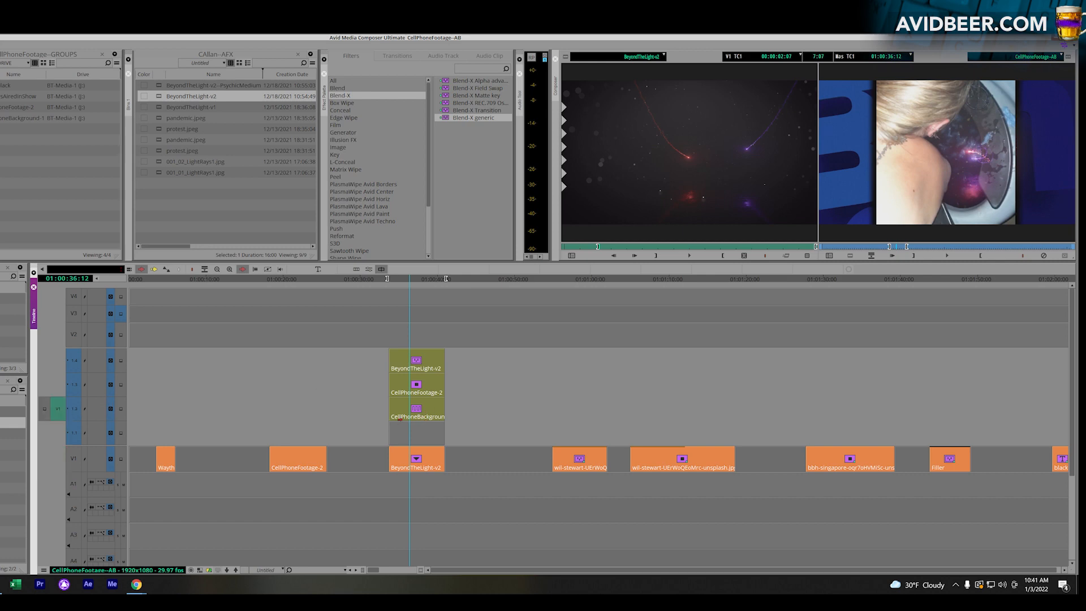
pyautogui.moveTo(462, 440)
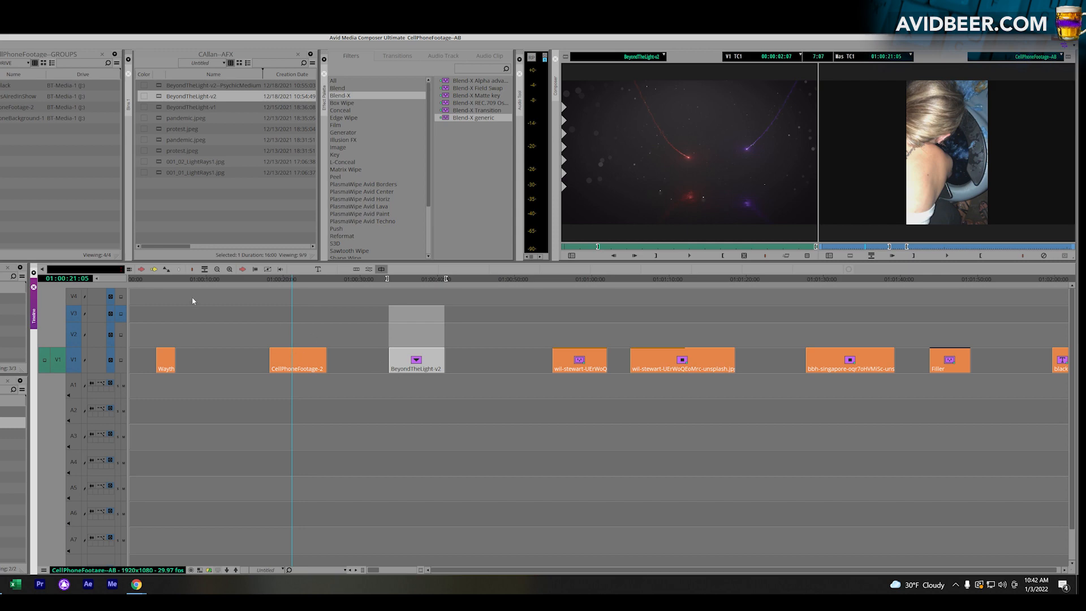
pyautogui.moveTo(374, 399)
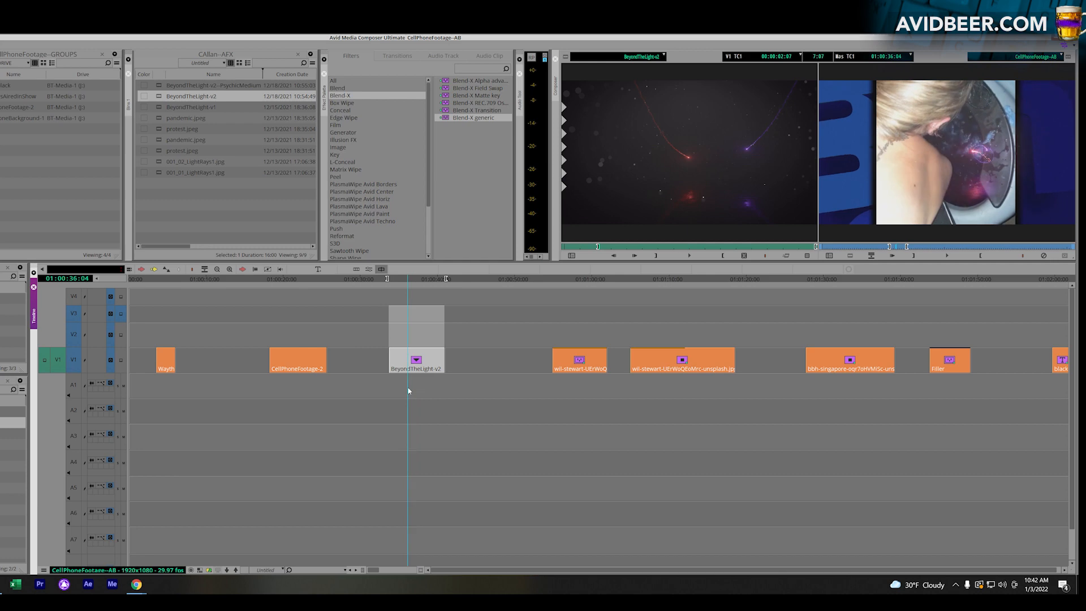
# Open the FitToFill-Video sequence and edit BeyondTheLight onto its upper video tracks
pyautogui.click(292, 279)
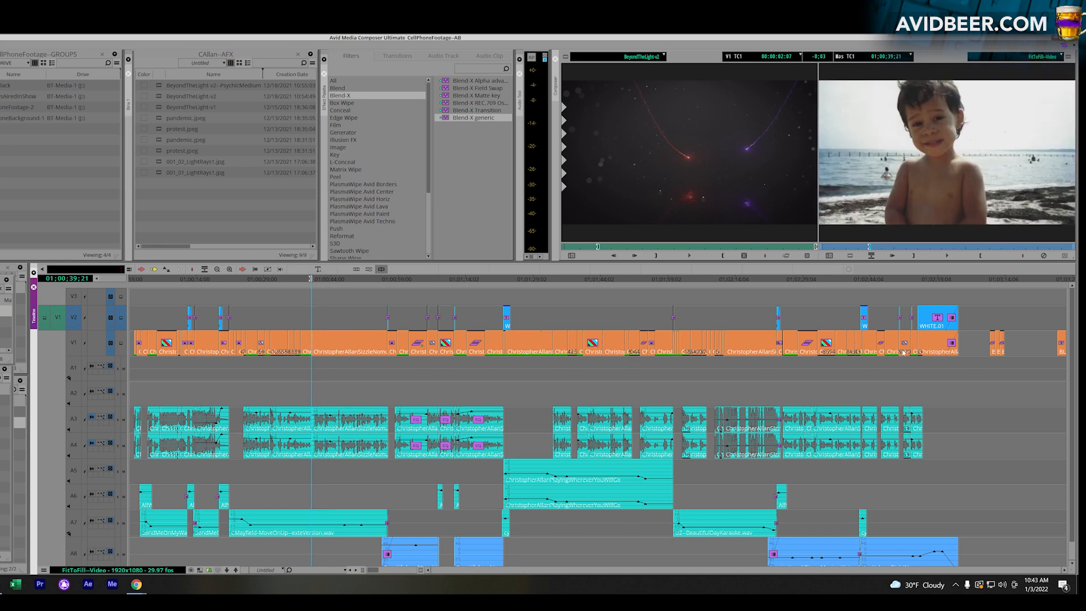
pyautogui.moveTo(348, 330)
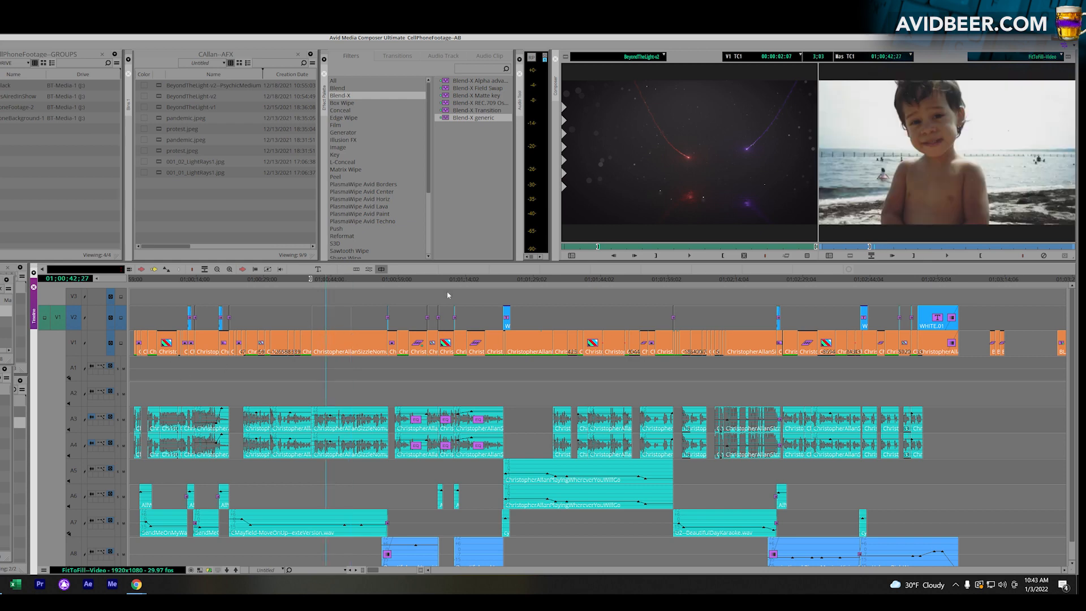
pyautogui.click(339, 146)
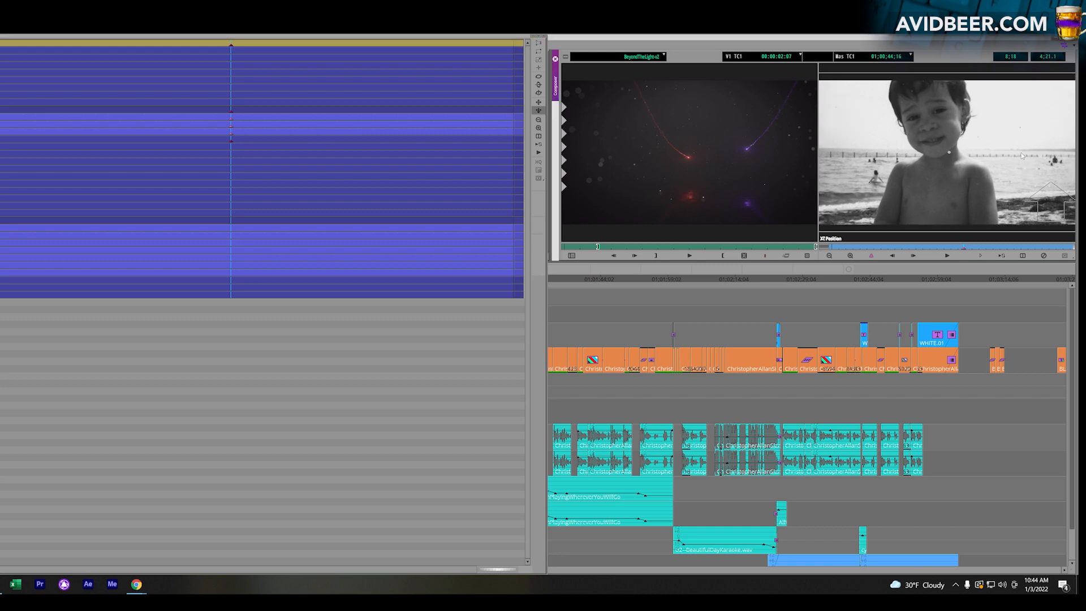
pyautogui.moveTo(950, 111)
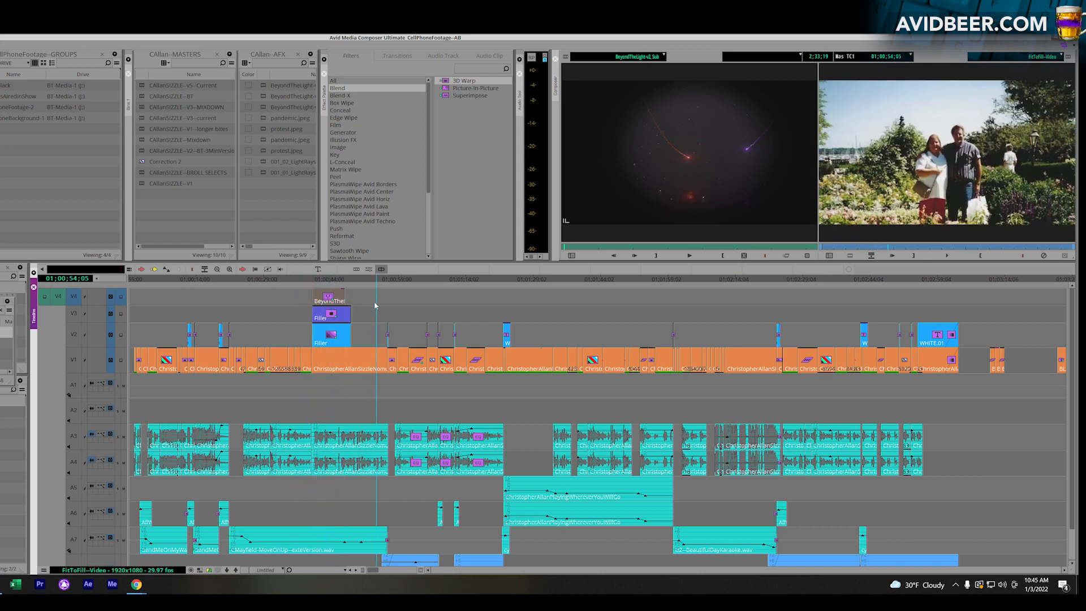
# Collapse the stacked layers and edit a second BeyondTheLight-v2 clip onto V2
pyautogui.click(351, 278)
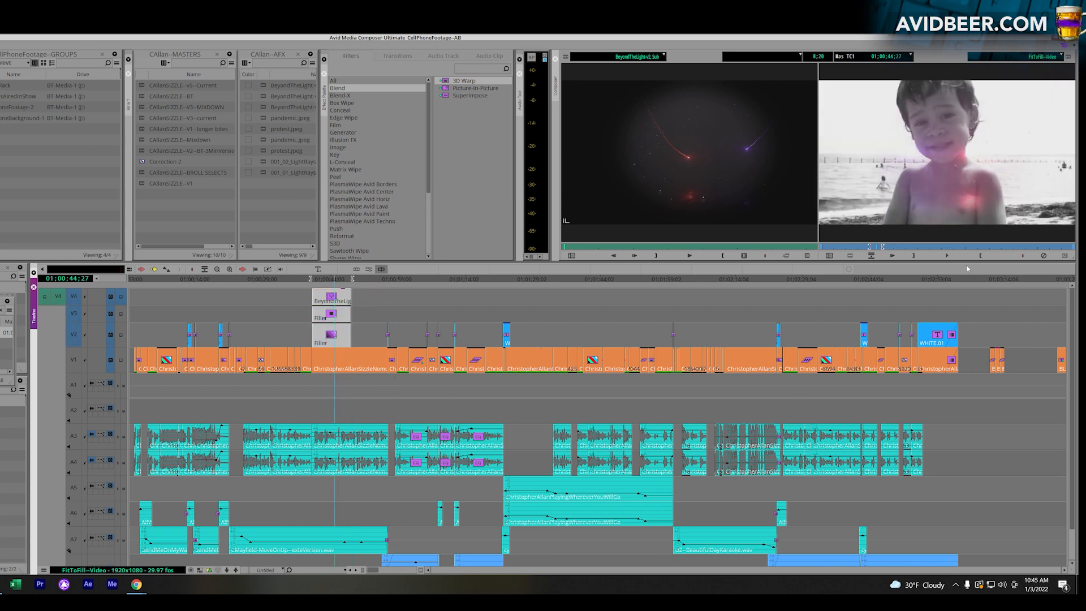
pyautogui.click(333, 336)
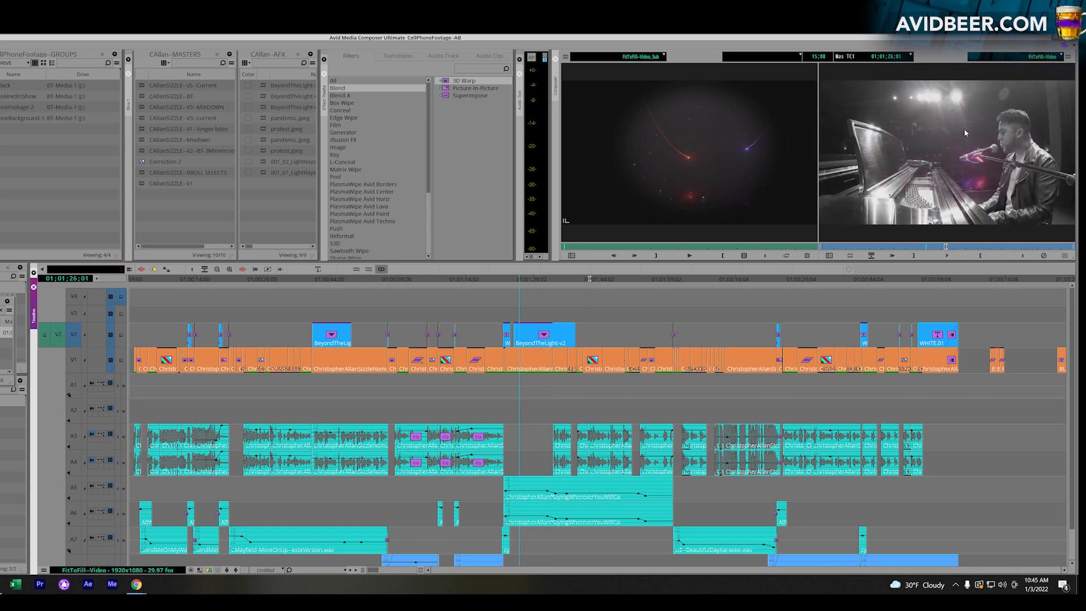
pyautogui.click(525, 336)
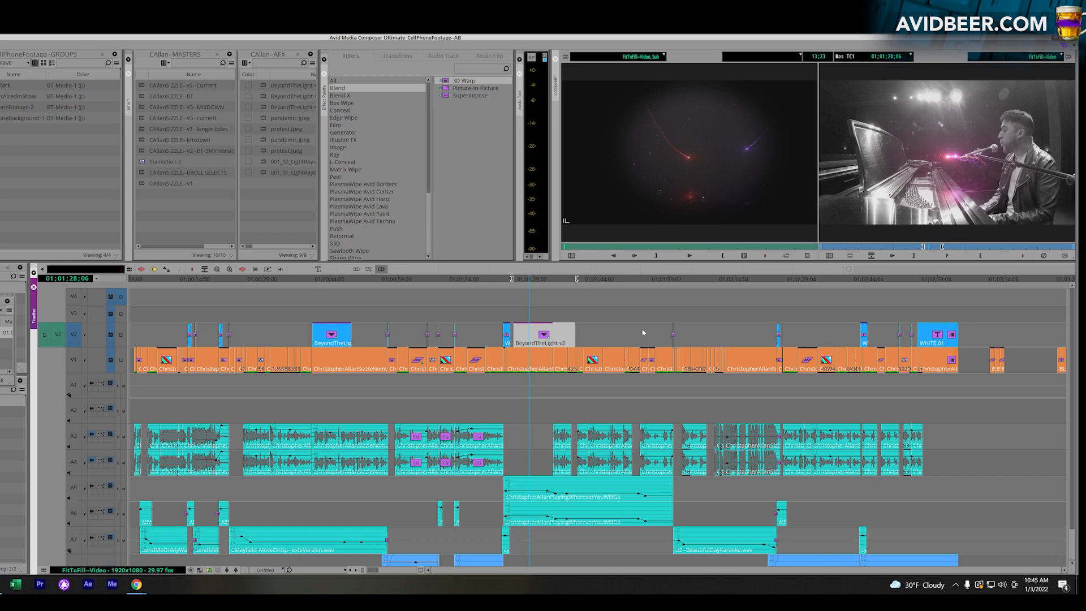
pyautogui.moveTo(819, 308)
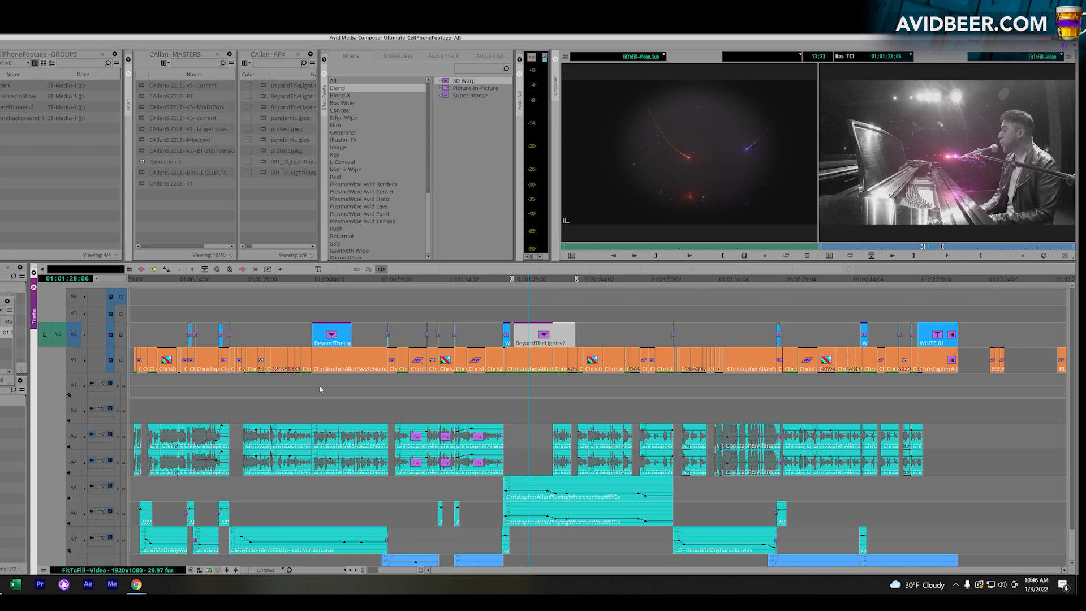
# Switch to Chrome and scroll down the Spectral Haze page on bluepointbrewing.com
pyautogui.click(340, 278)
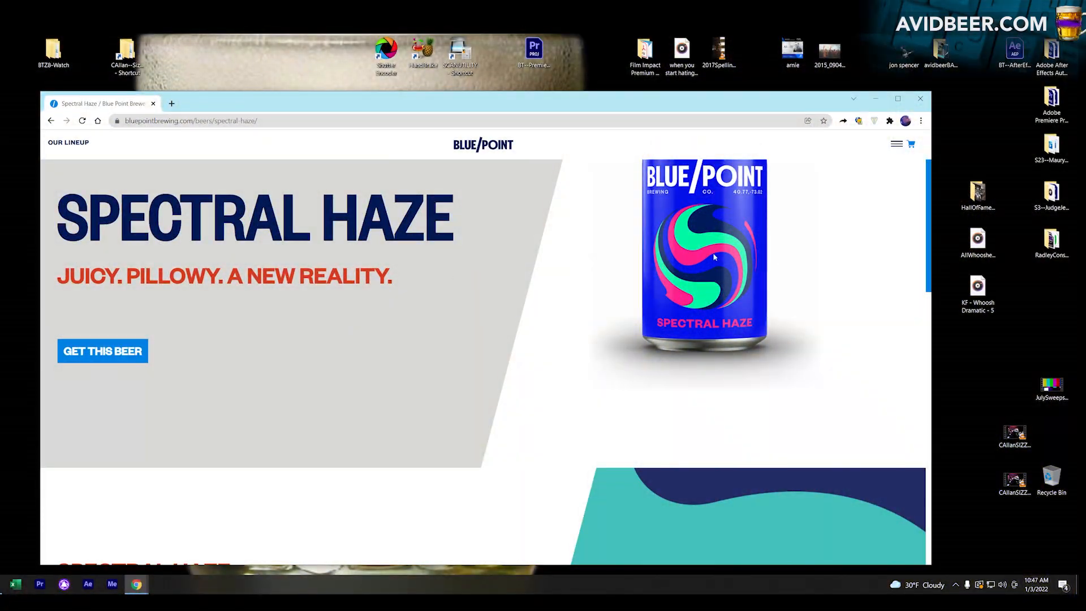
pyautogui.scroll(-3)
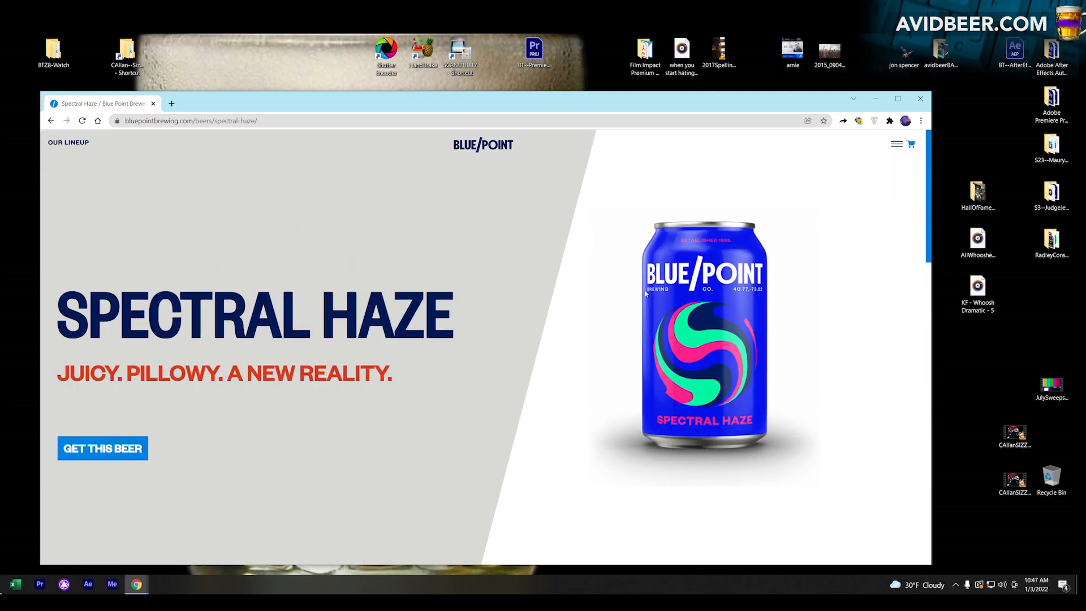
pyautogui.moveTo(512, 238)
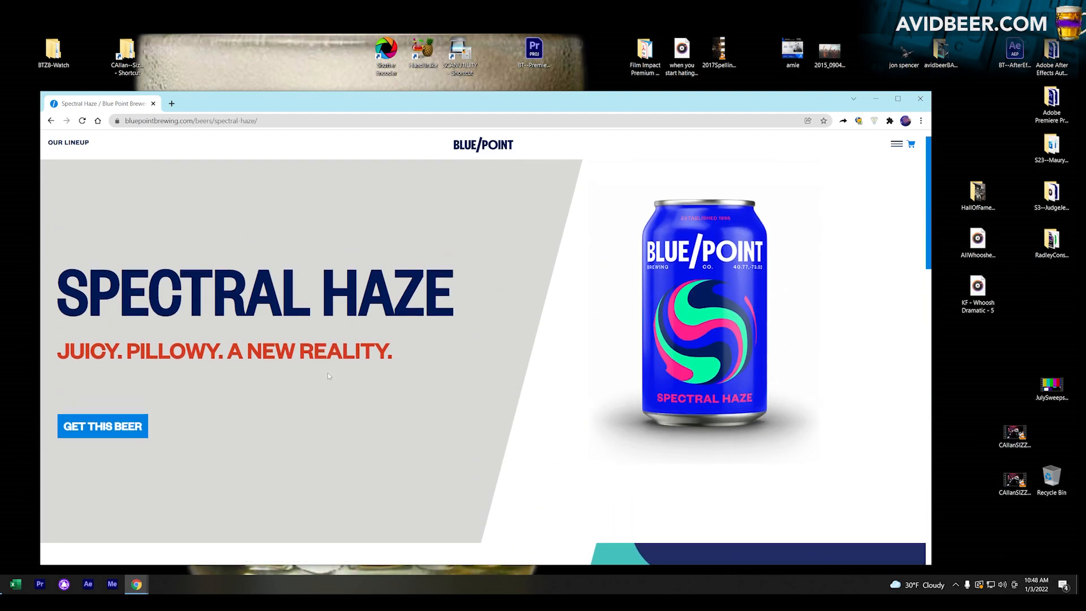
pyautogui.scroll(-3)
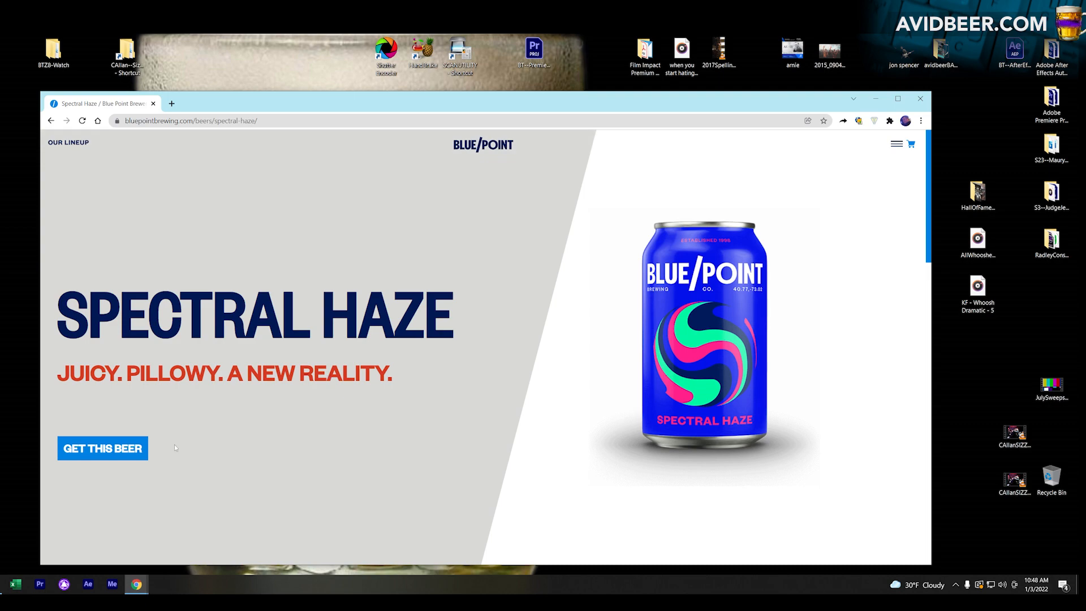